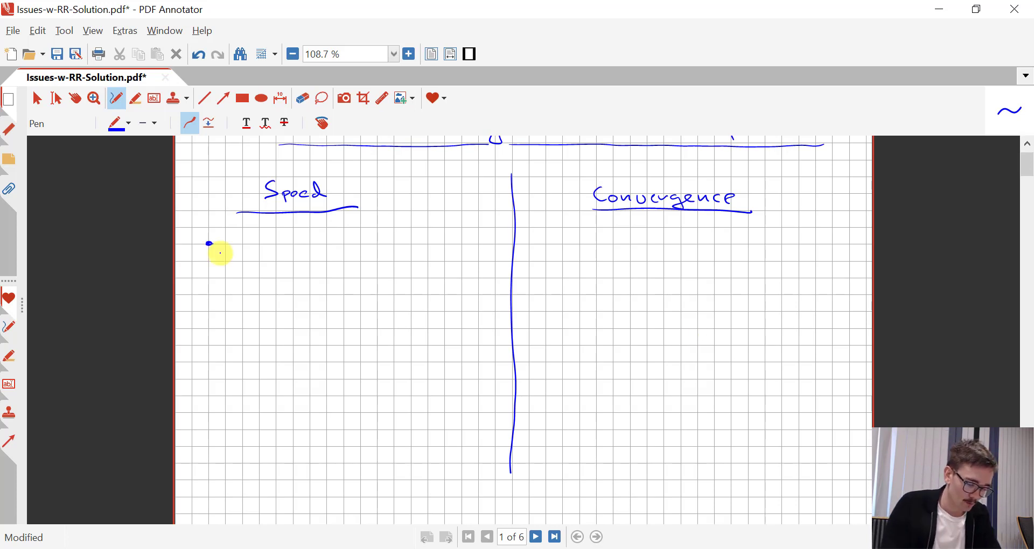
Handwrite the Speed bullets from 'transform equation' down to 'heuristic for overshooting'
drag(230, 248, 258, 247)
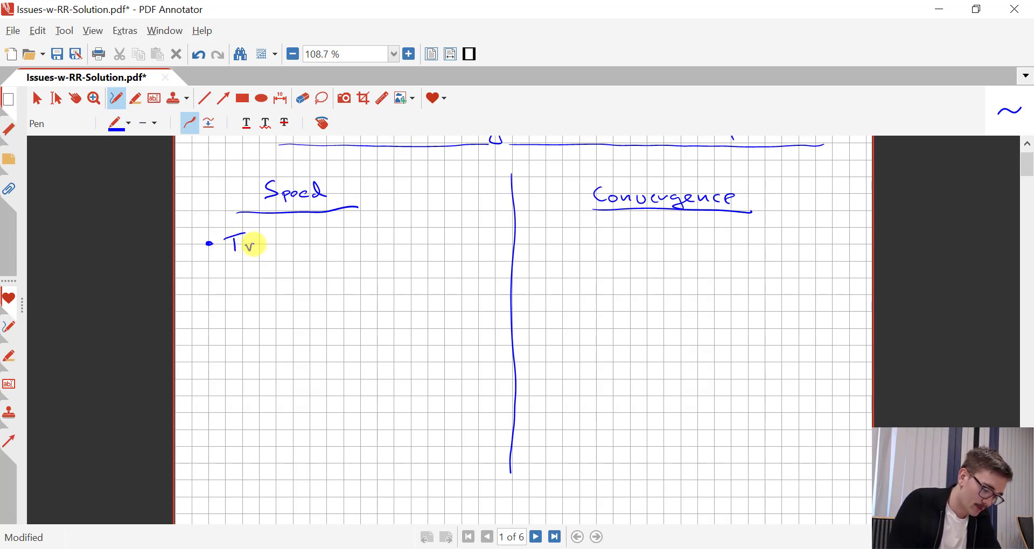
drag(248, 244, 343, 245)
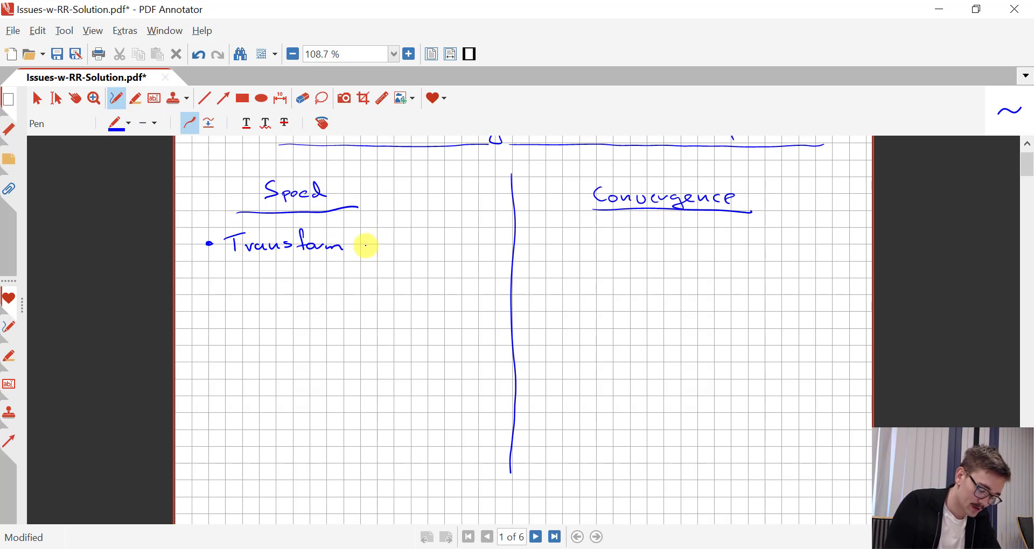
drag(360, 245, 451, 245)
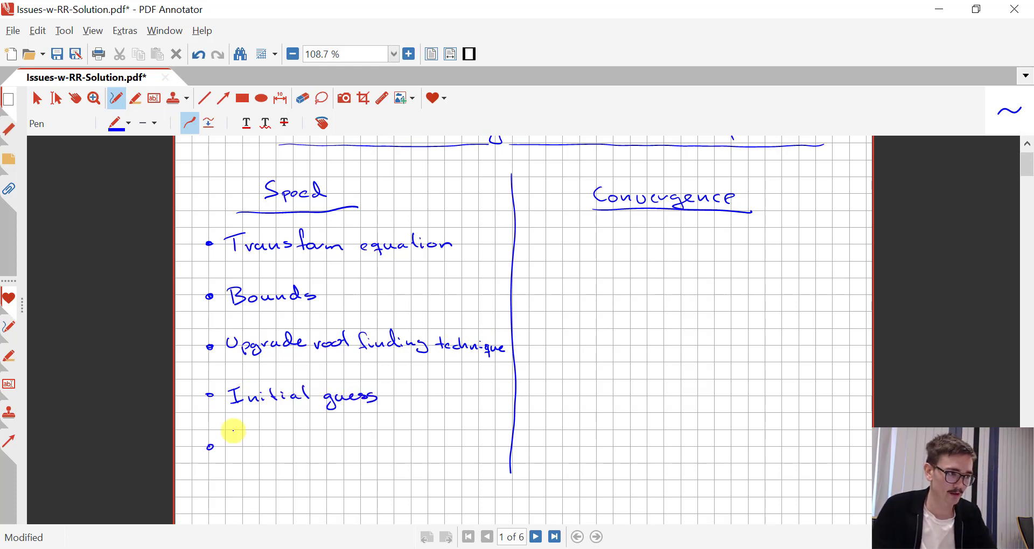
drag(227, 446, 406, 446)
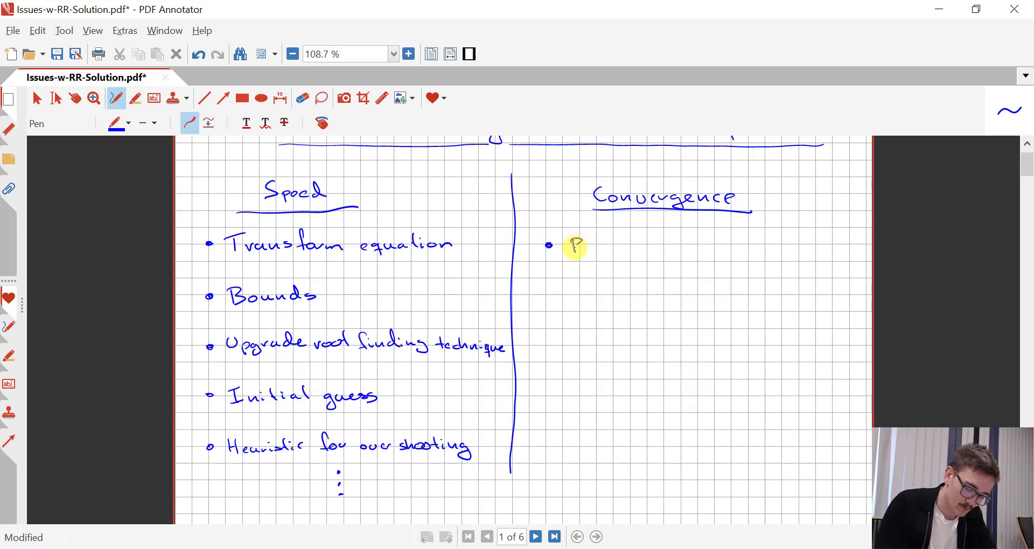
Handwrite the 'Roundoff error' bullet under Convergence with Roundoff underlined
drag(571, 248, 732, 248)
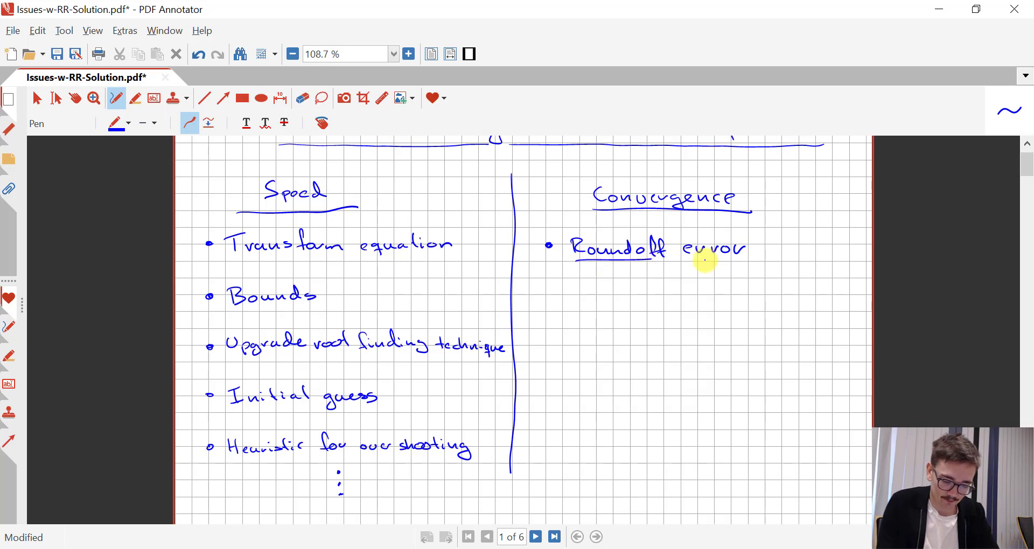
drag(677, 263, 745, 258)
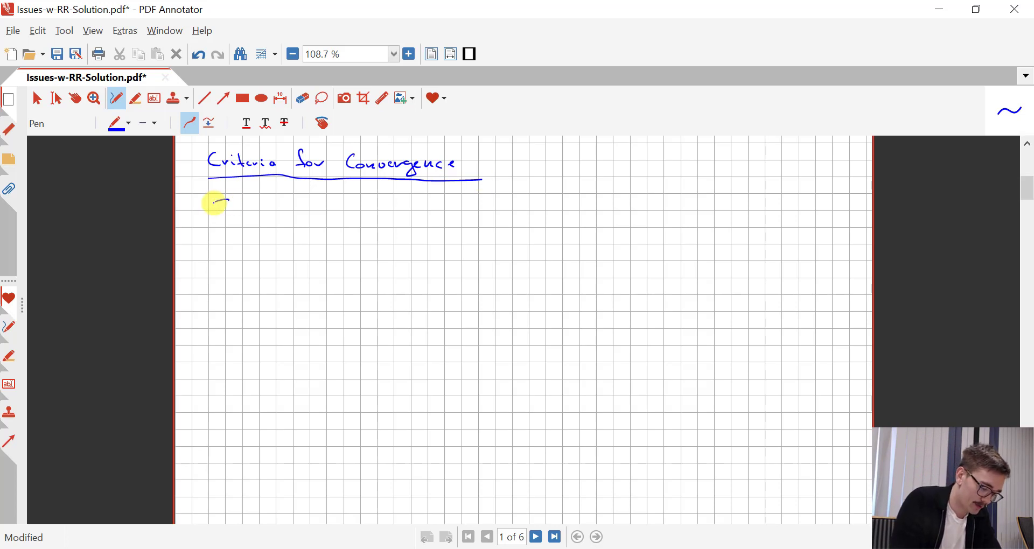
Handwrite the relations Σy = Σx = 1 and K_i = y_i/x_i under Criteria for Convergence
drag(214, 217, 255, 208)
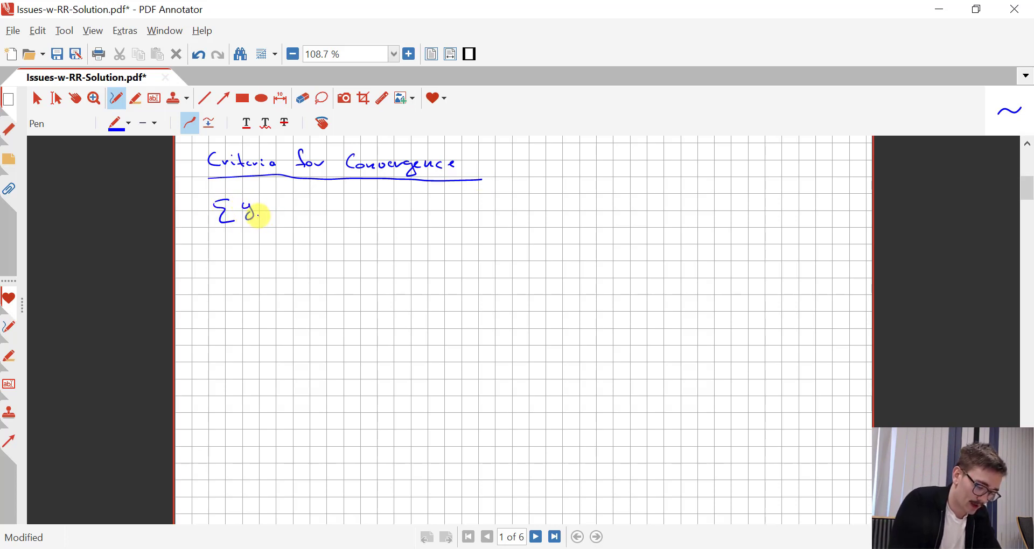
drag(277, 211, 339, 211)
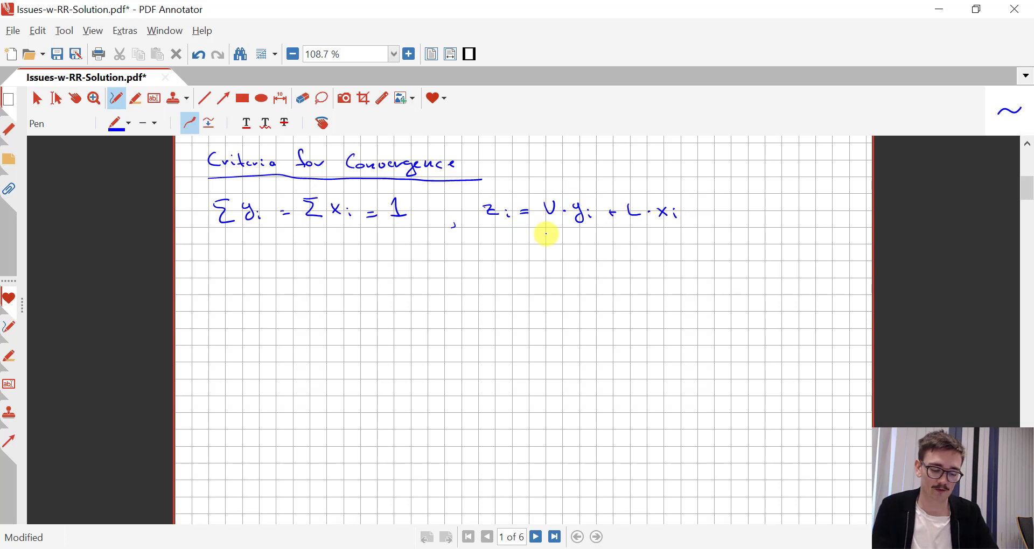
mouse_move(632, 226)
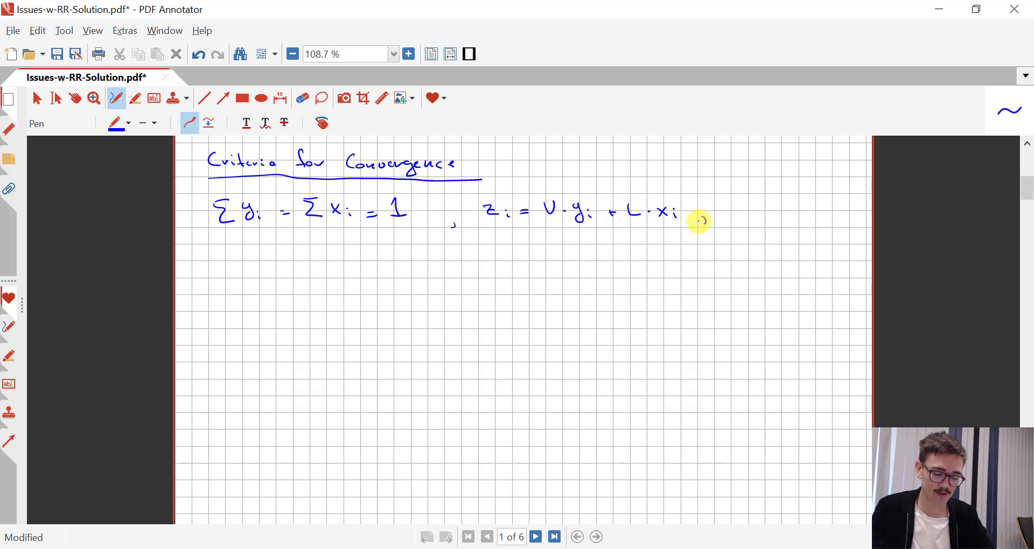
drag(724, 211, 812, 221)
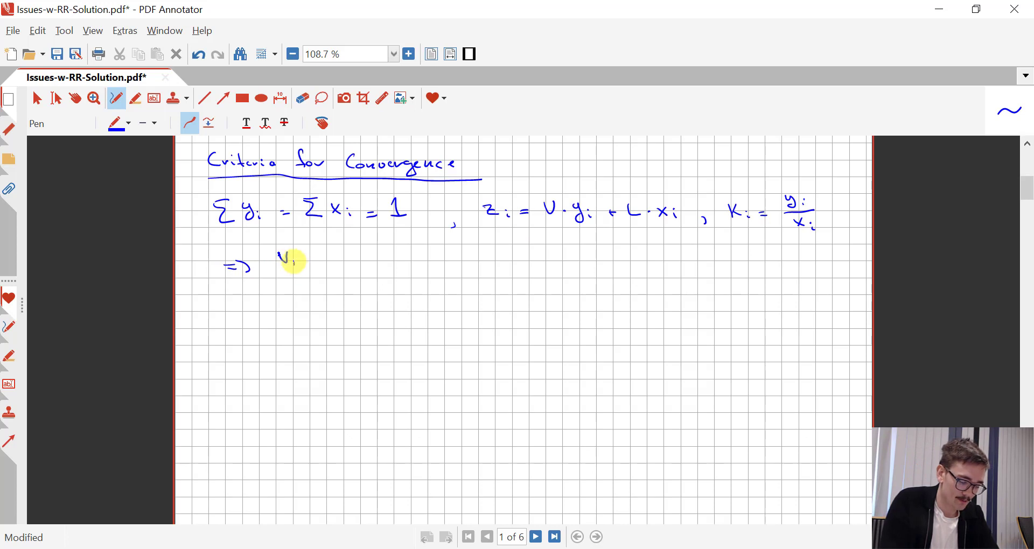
Handwrite the bounds Vmin < V < Vmax with an arrow implying y_i, x_i > 0
drag(283, 260, 353, 263)
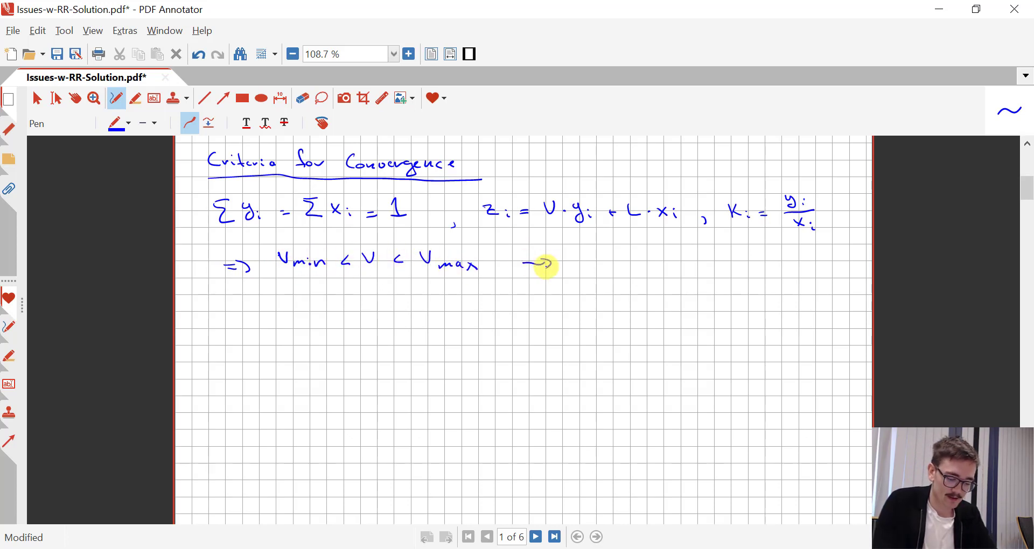
drag(574, 271, 597, 261)
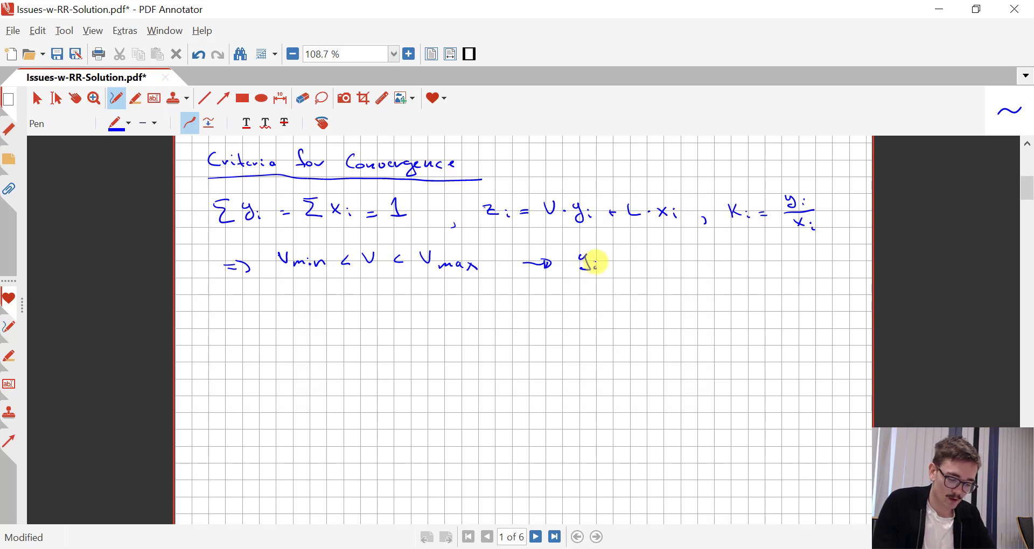
drag(607, 264, 693, 264)
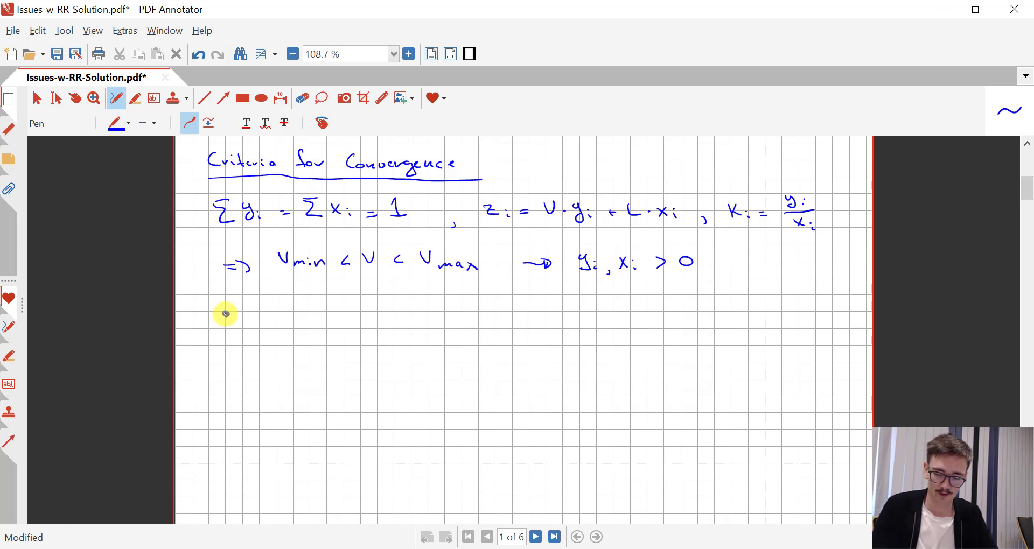
Handwrite the residual test R_y = |1 − Σy| ≤ ε_y = ε_t + N_c·ε_m
click(225, 313)
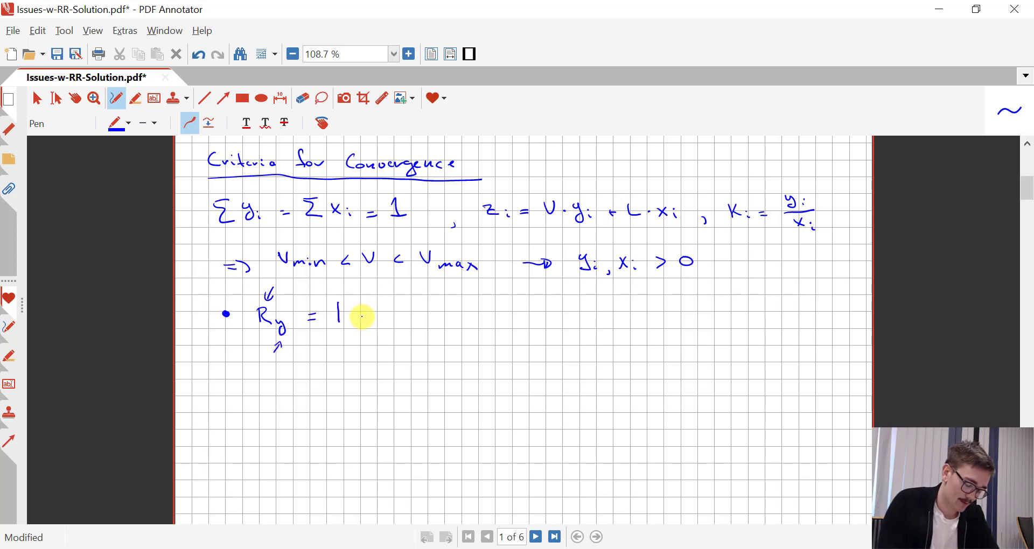
drag(342, 314, 395, 317)
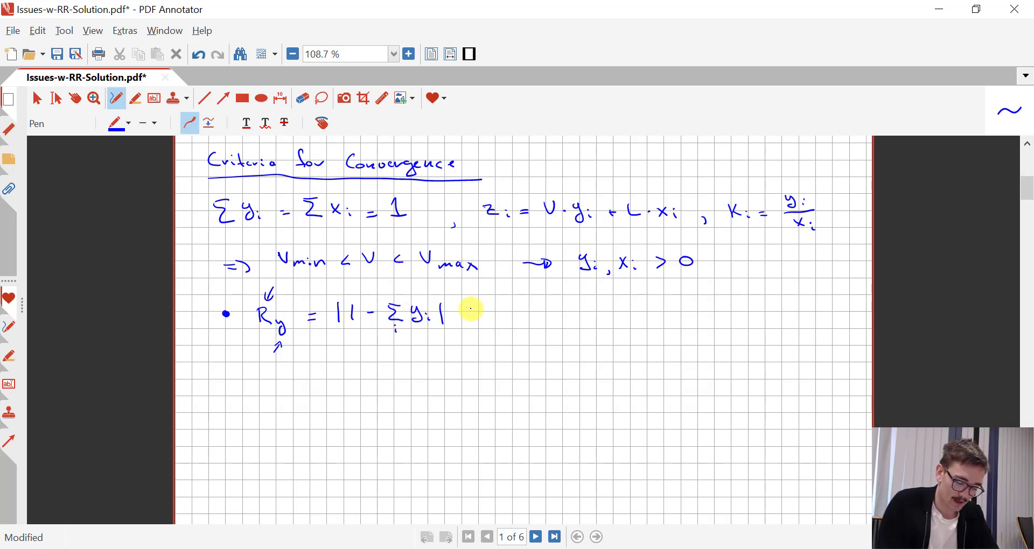
drag(466, 317, 478, 310)
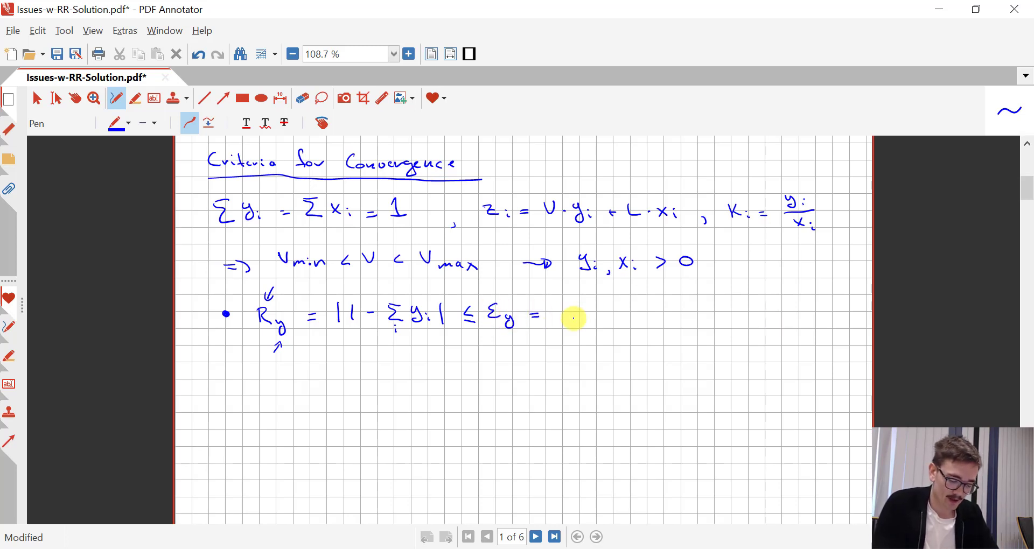
drag(550, 314, 574, 320)
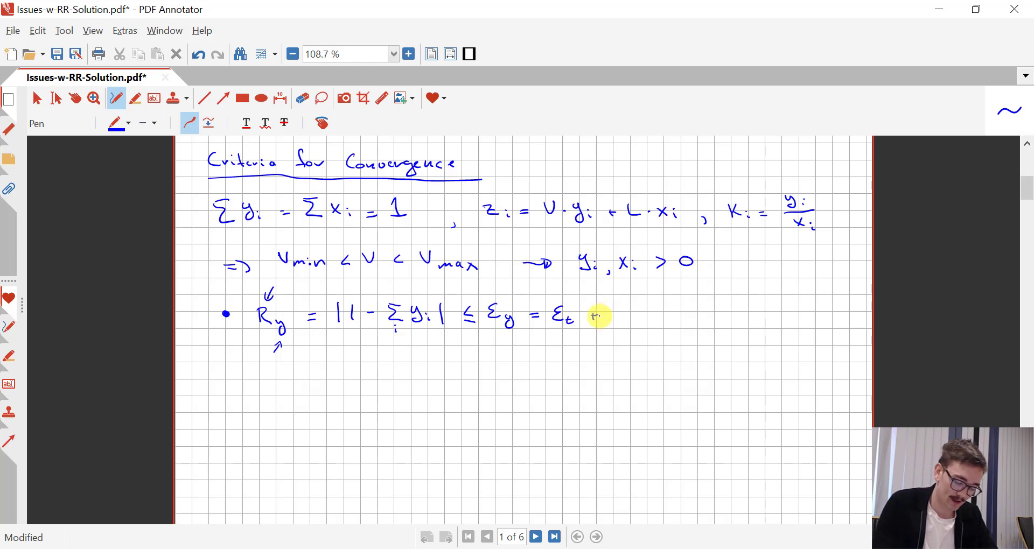
drag(594, 315, 659, 316)
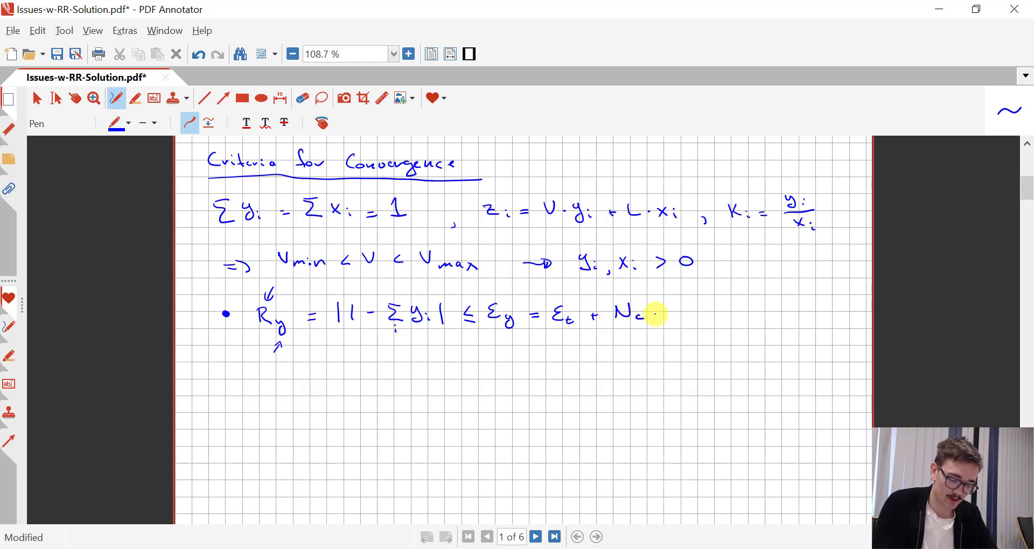
drag(653, 314, 696, 320)
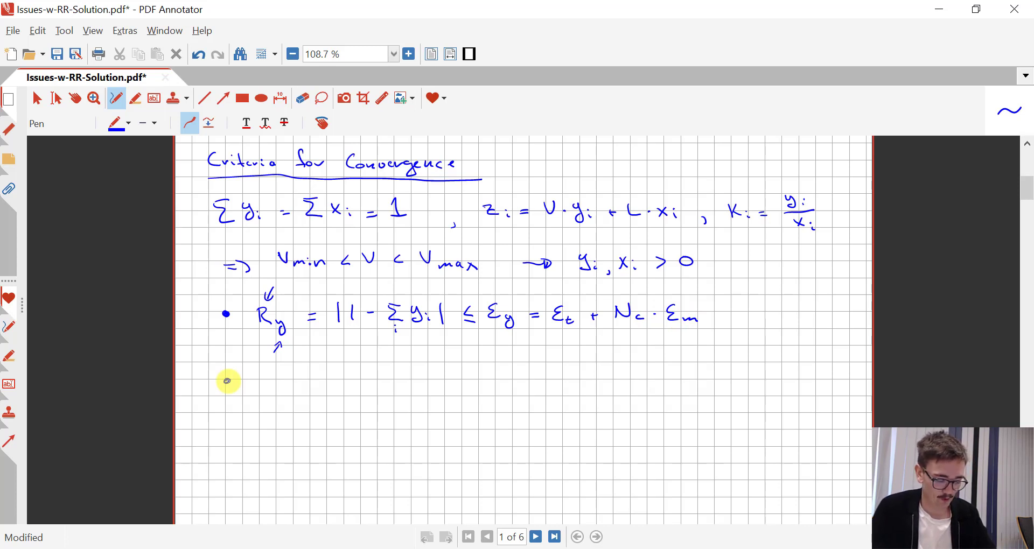
Handwrite the matching R_x residual test line
drag(257, 379, 333, 379)
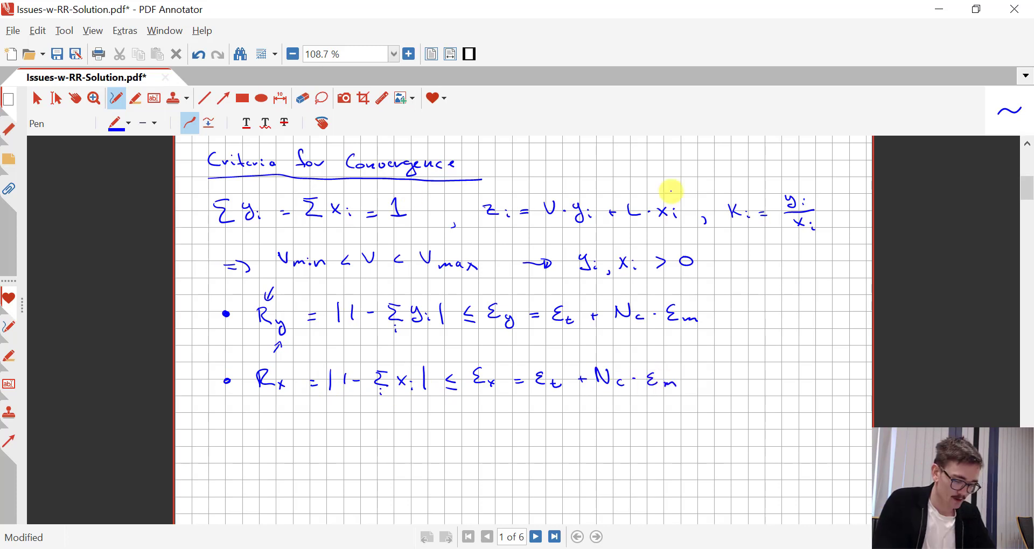
Handwrite R_F = |V + L − 1| / (|V| + |L| + 1) ≤ ε_F = ε_t
scroll(down, 3)
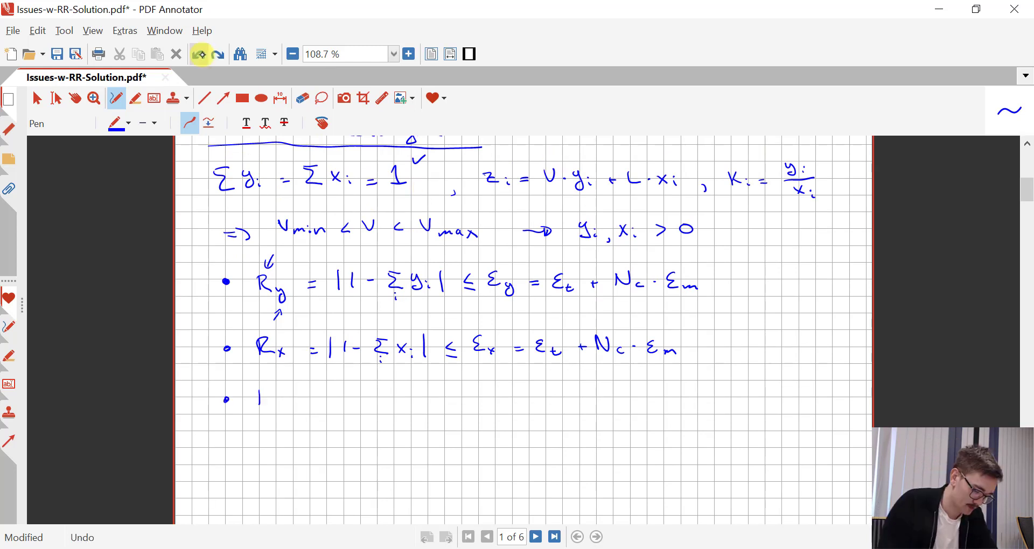
click(264, 398)
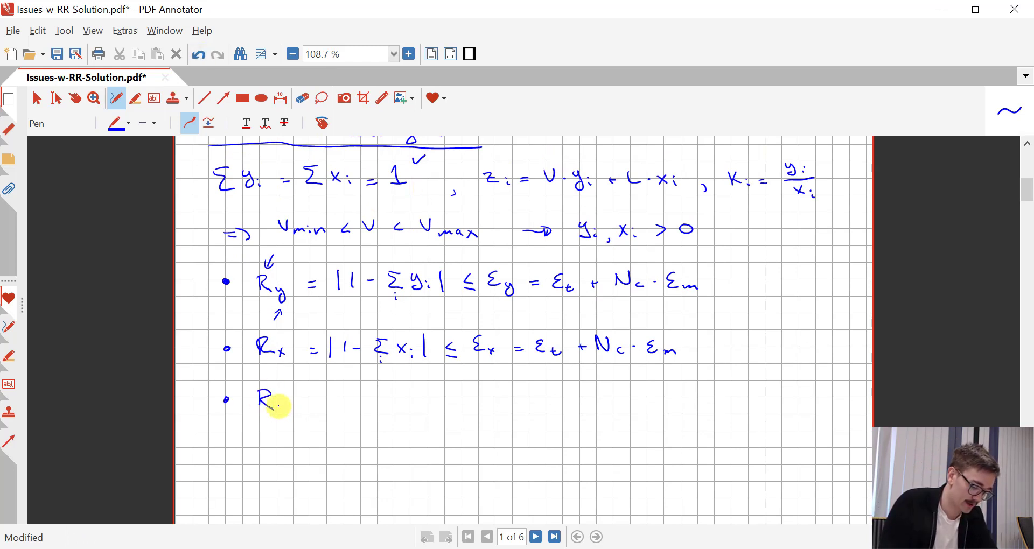
drag(271, 402, 330, 401)
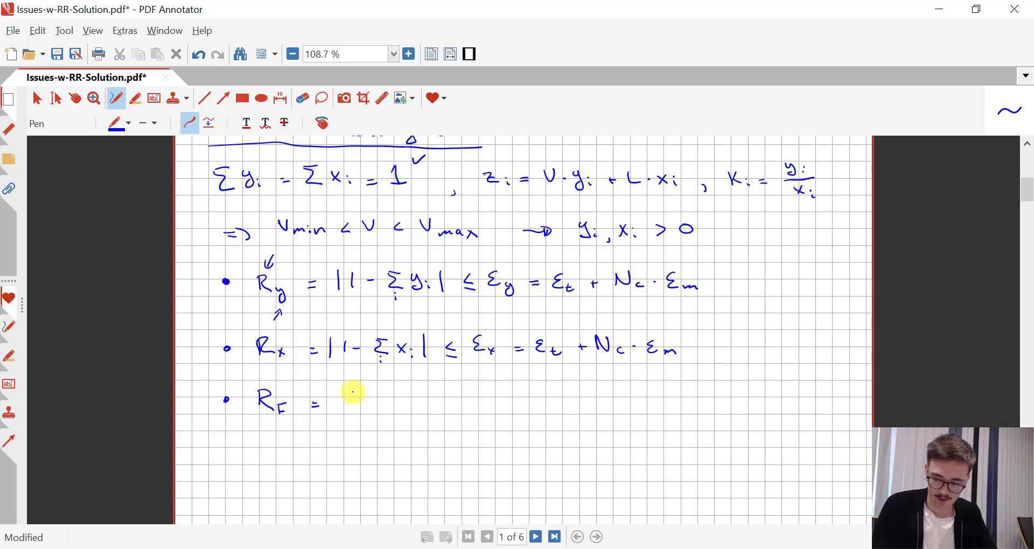
drag(343, 395, 345, 376)
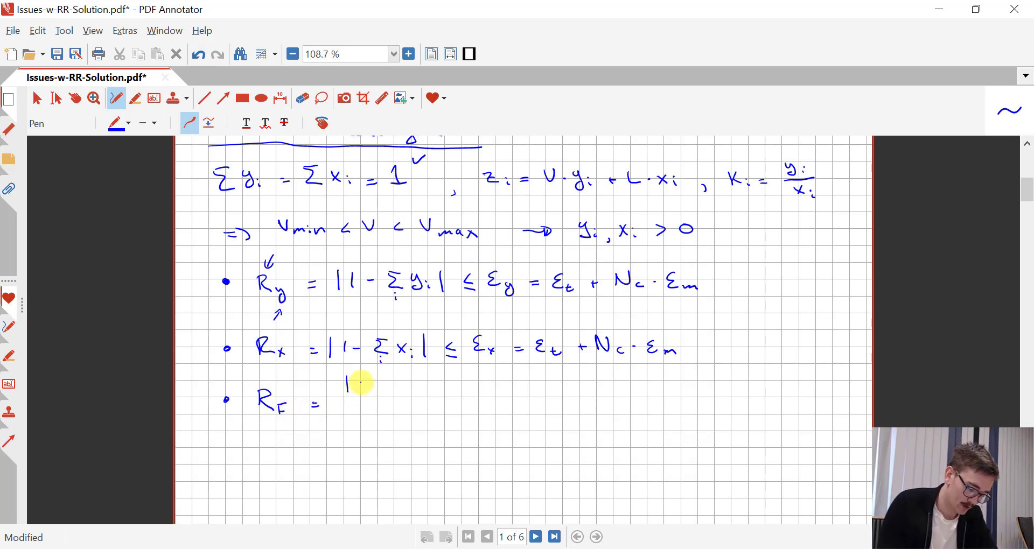
drag(346, 385, 406, 385)
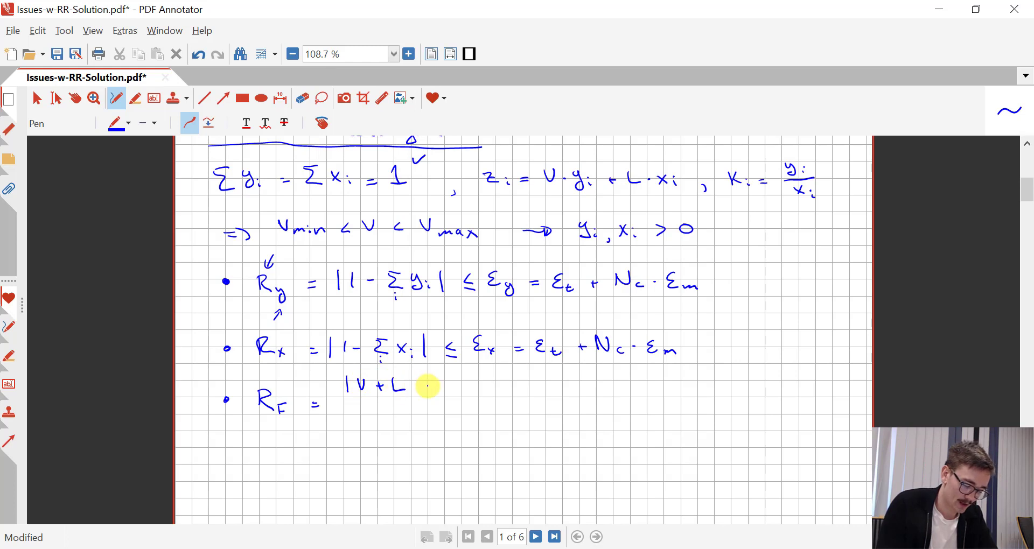
drag(419, 386, 463, 387)
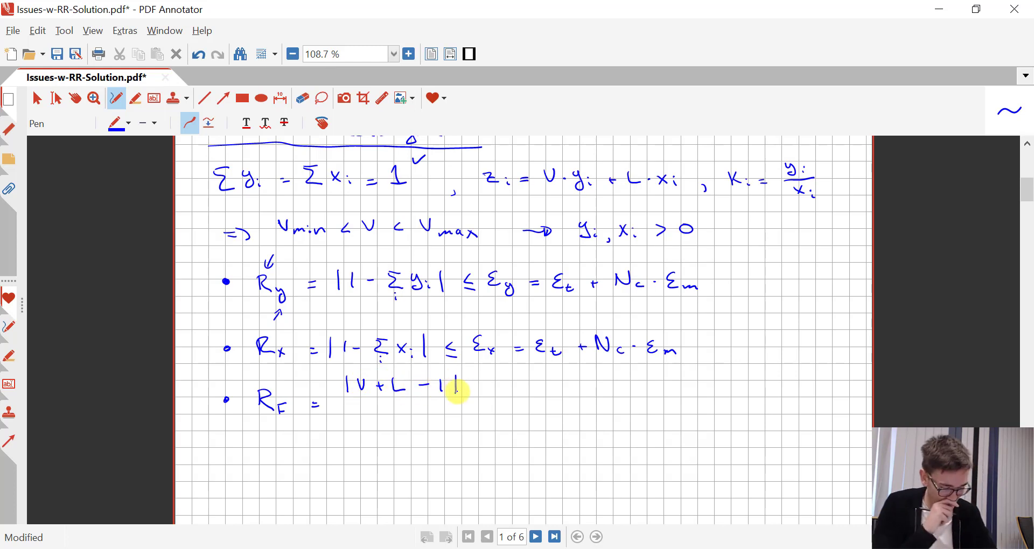
drag(343, 396, 466, 395)
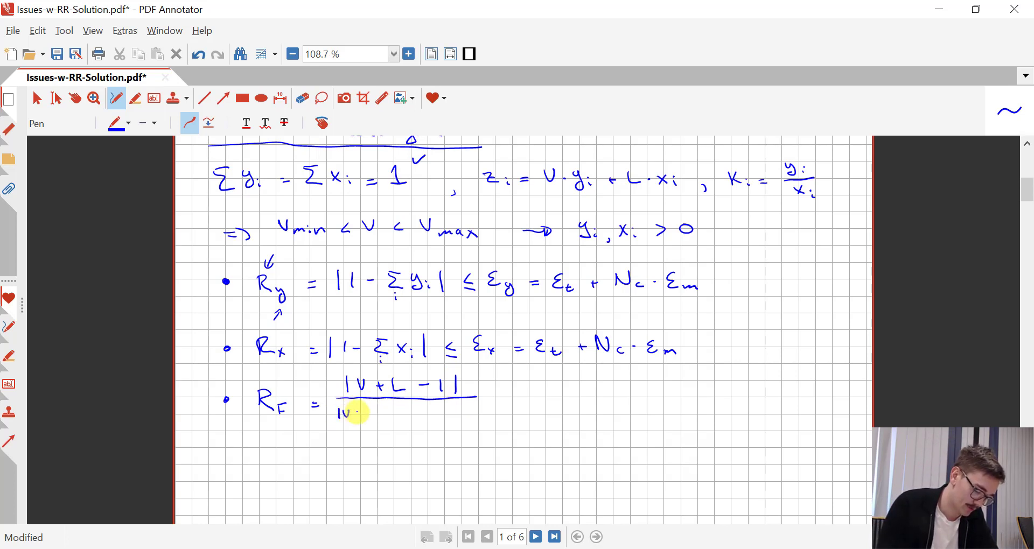
drag(343, 416, 386, 416)
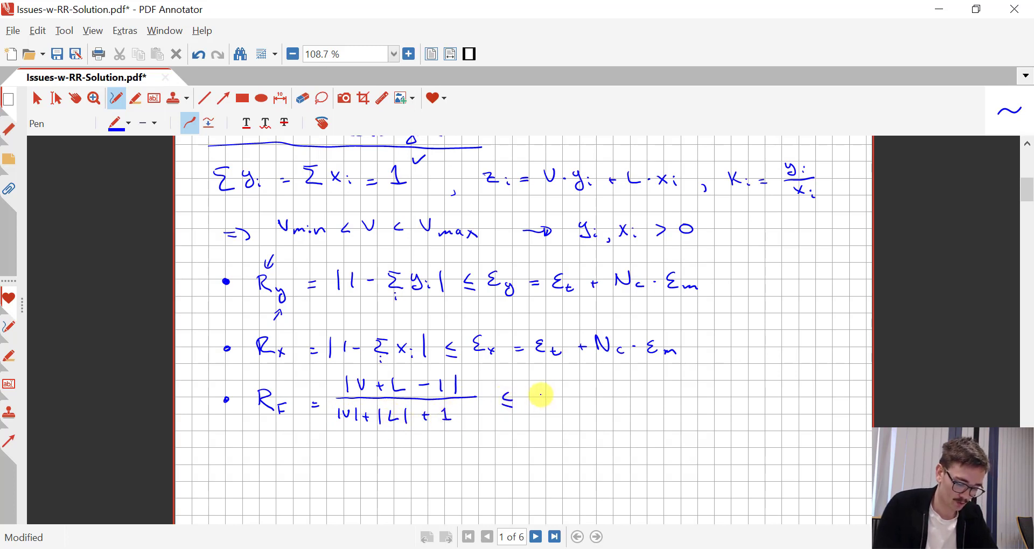
drag(528, 399, 568, 401)
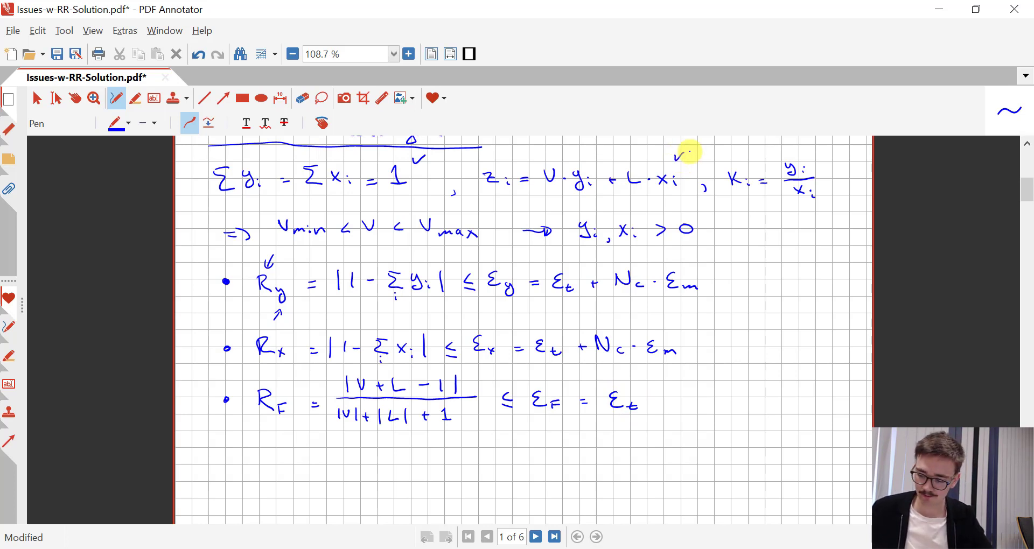
Handwrite the max-normalized balance residual R_z ≤ ε_z = ε_t
scroll(down, 3)
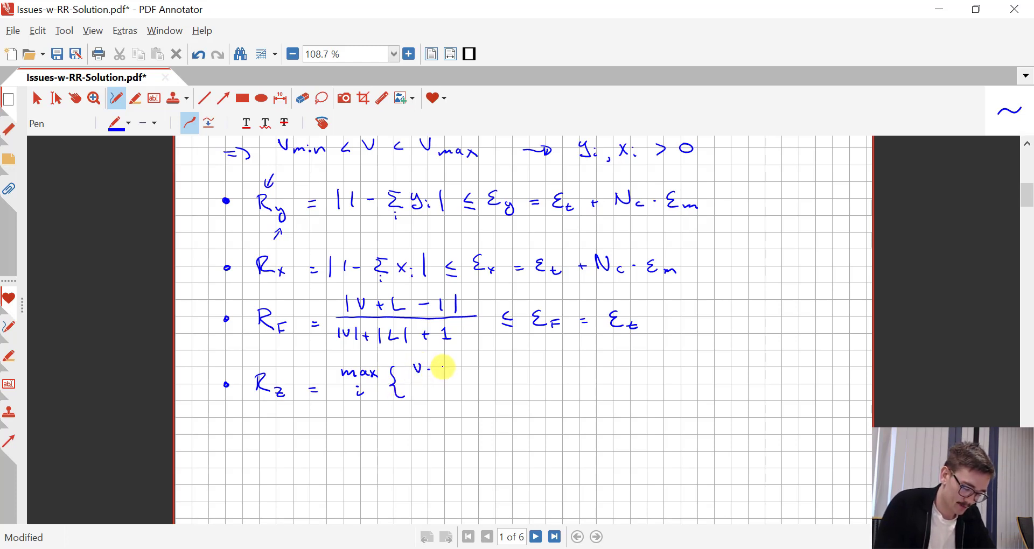
drag(436, 370, 498, 370)
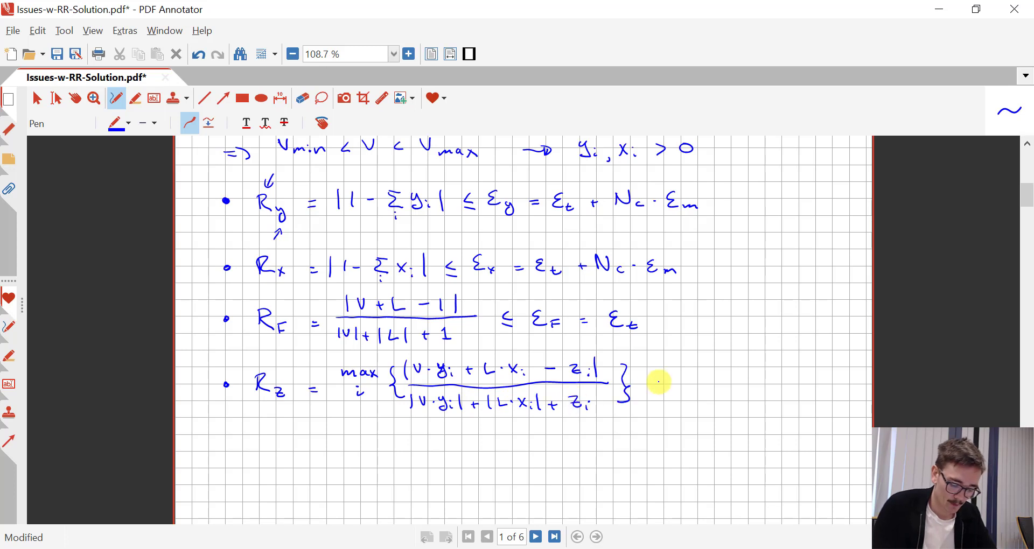
drag(650, 392, 669, 383)
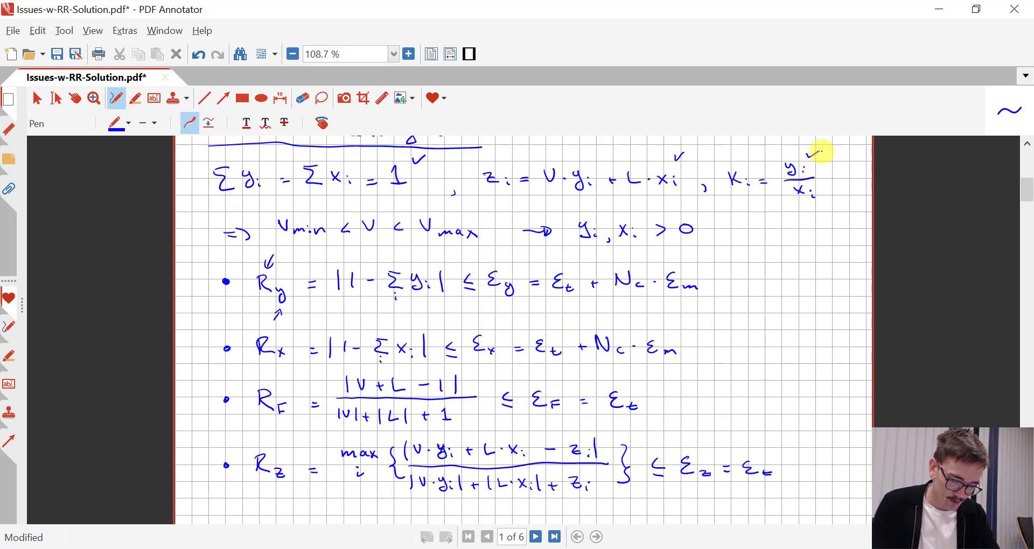
Handwrite R_K = max |y_i − x_i·K_i|/(|y_i|+|x_i·K_i|) ≤ ε_t and brace all five tests
scroll(down, 3)
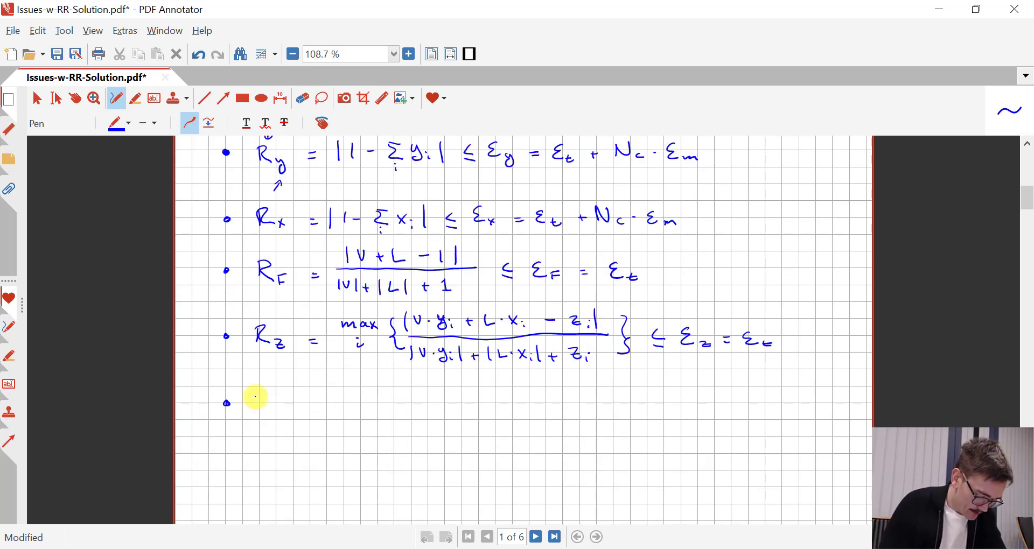
drag(254, 405, 379, 399)
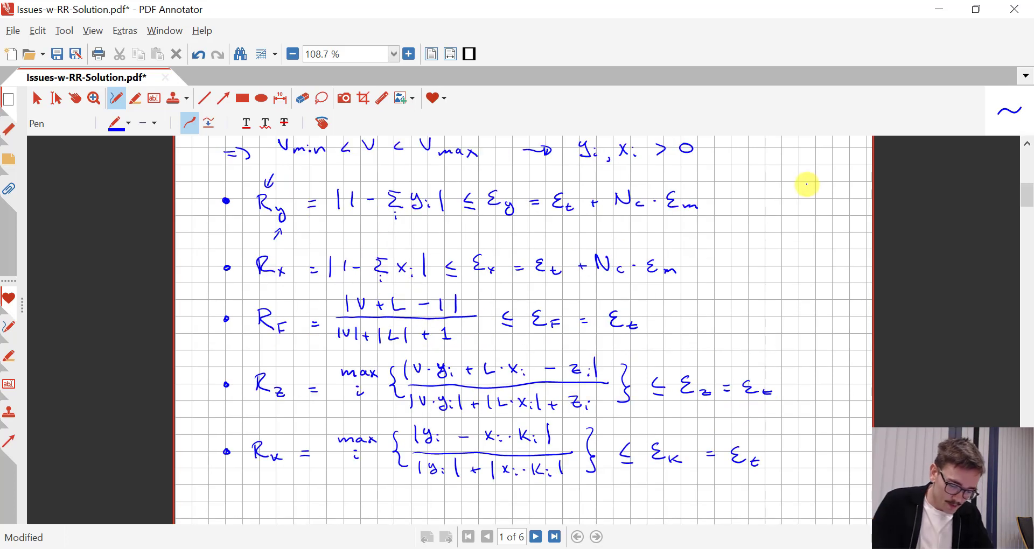
drag(804, 184, 782, 481)
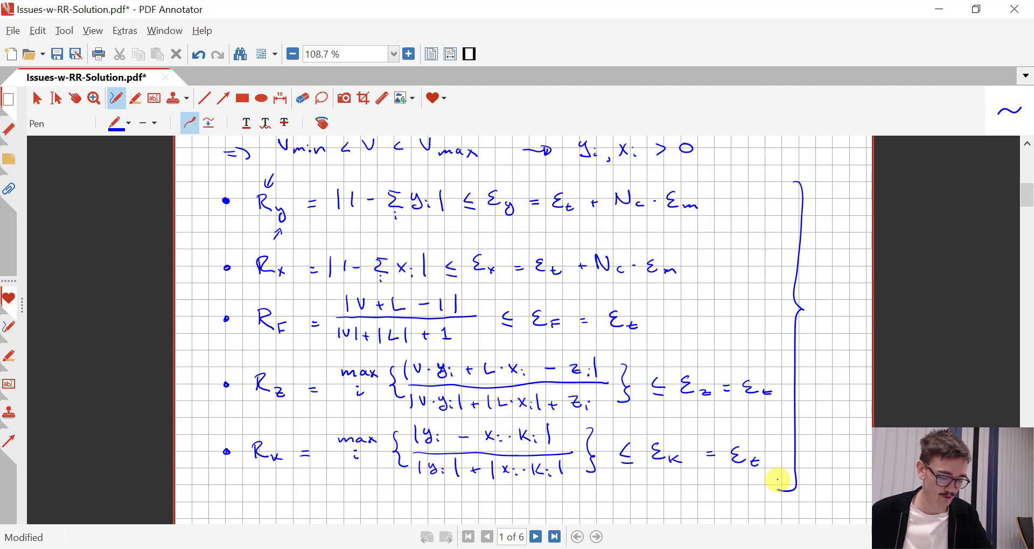
Handwrite sensitivity = log(R/ε) < 0 if converged below the tests
scroll(down, 3)
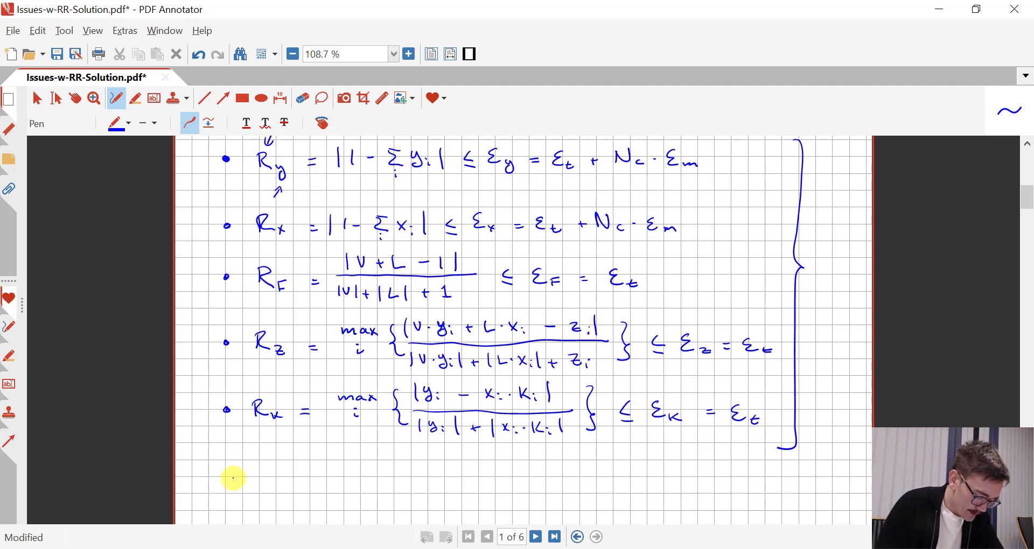
text(sensetivity)
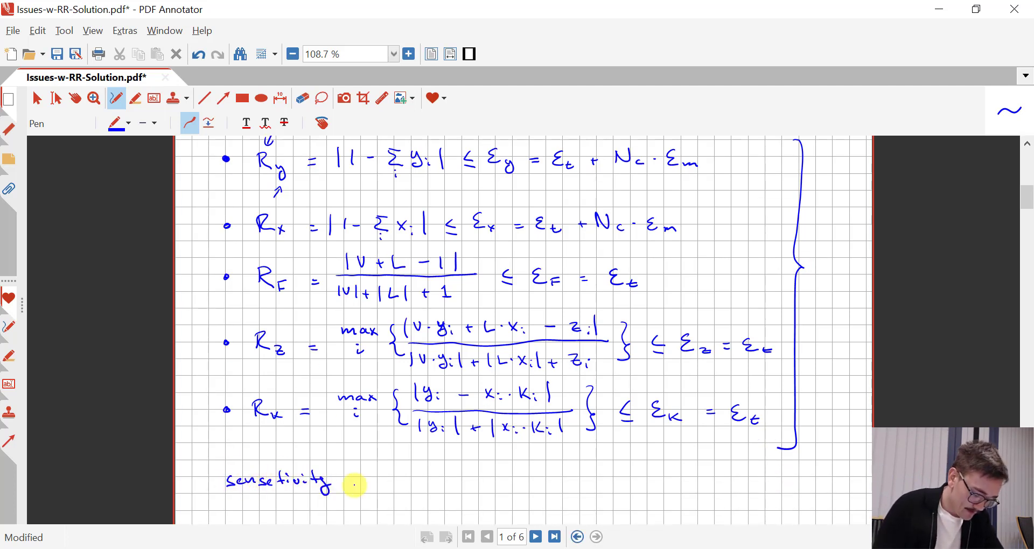
drag(346, 483, 369, 484)
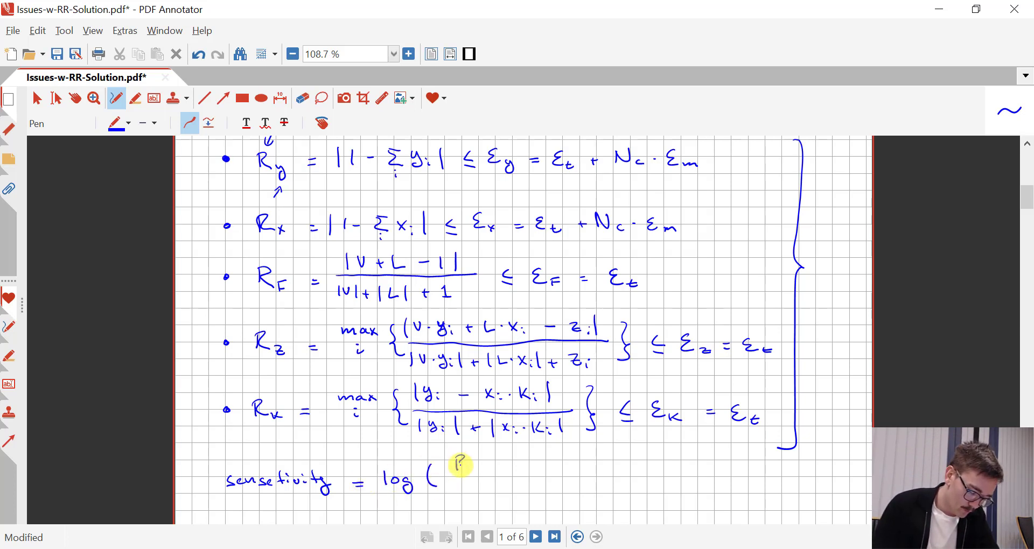
drag(459, 462, 478, 475)
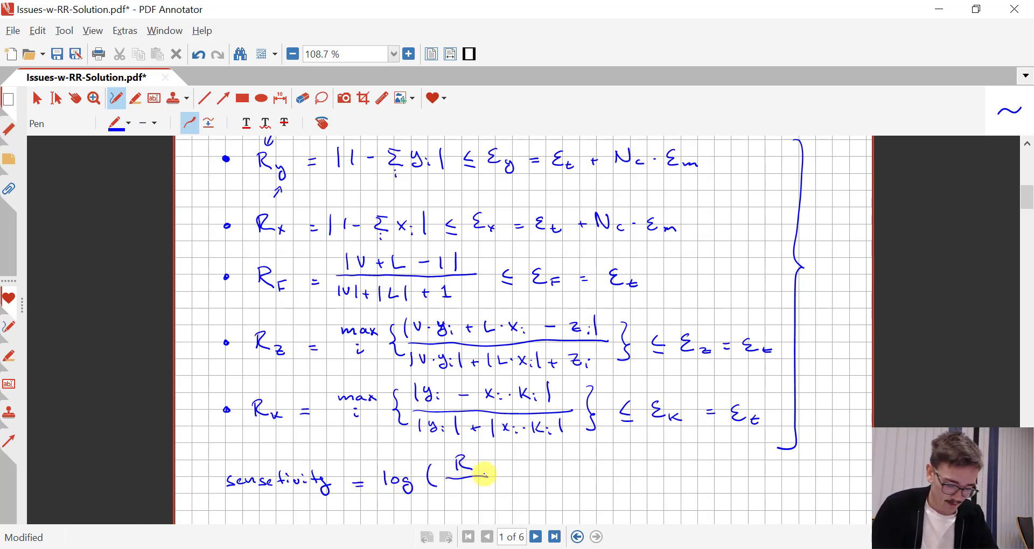
drag(466, 475, 472, 498)
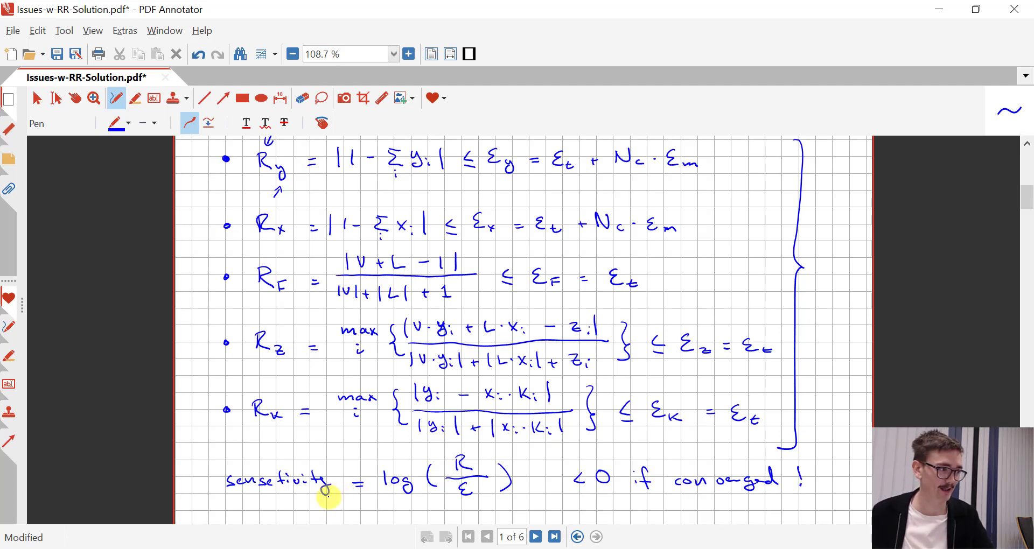
scroll(down, 3)
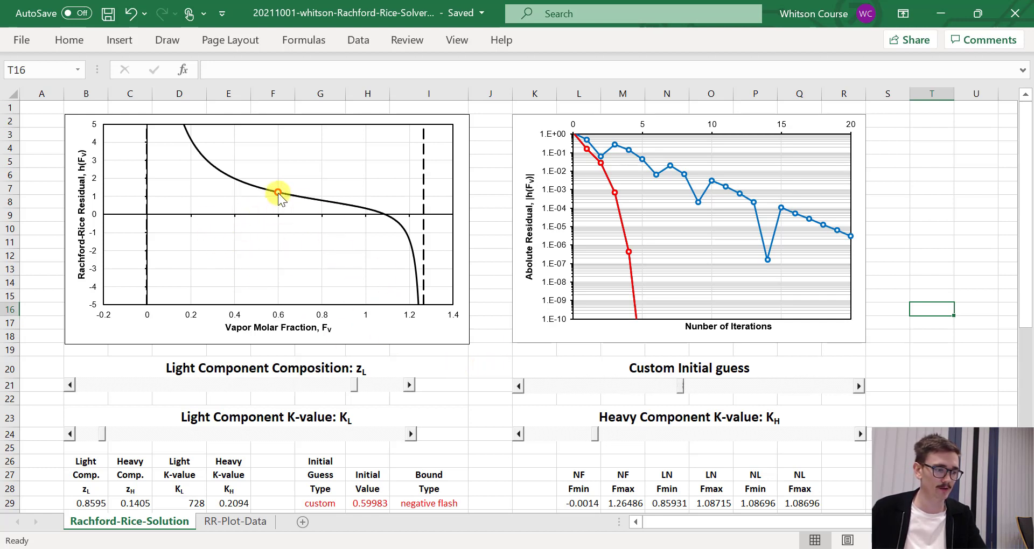
mouse_move(277, 194)
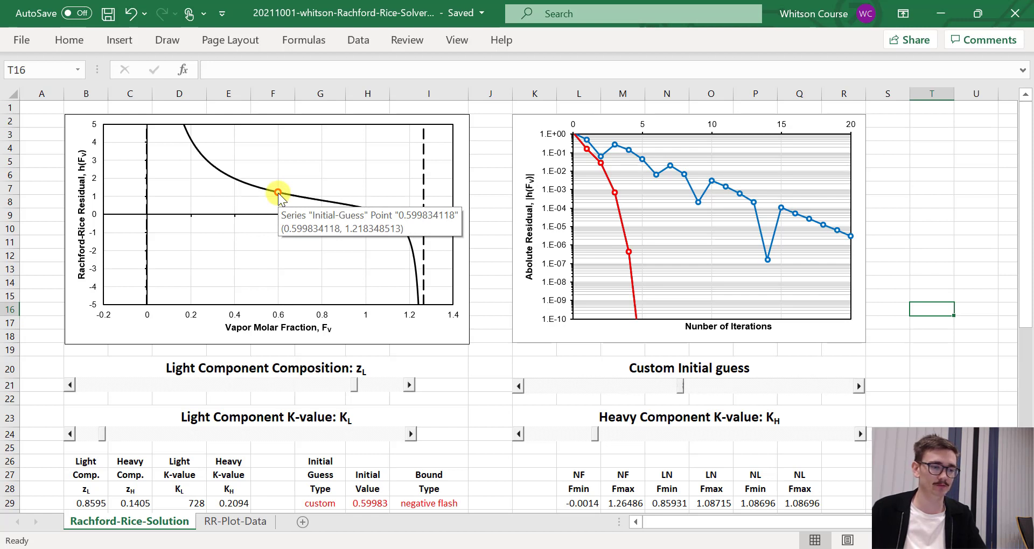
mouse_move(508, 268)
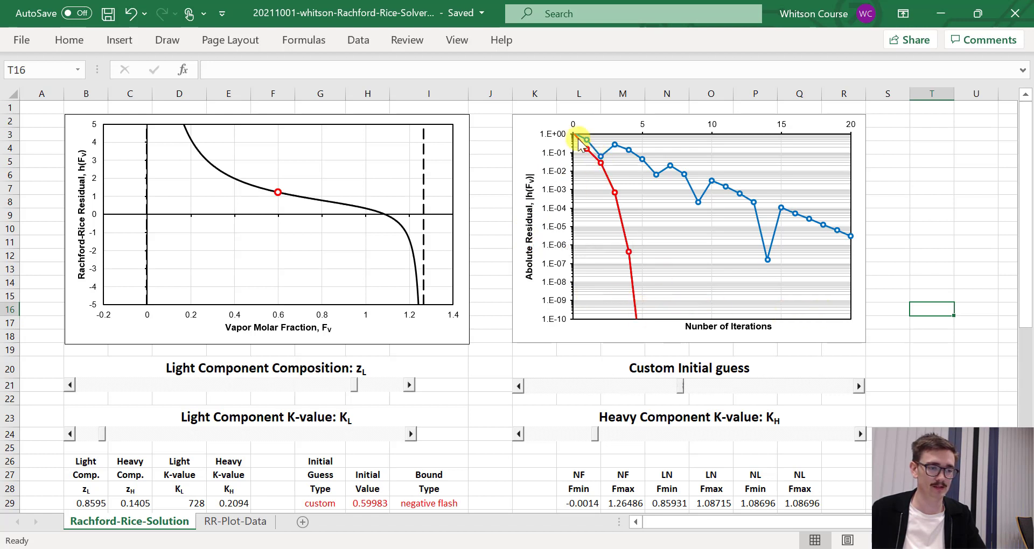
mouse_move(616, 271)
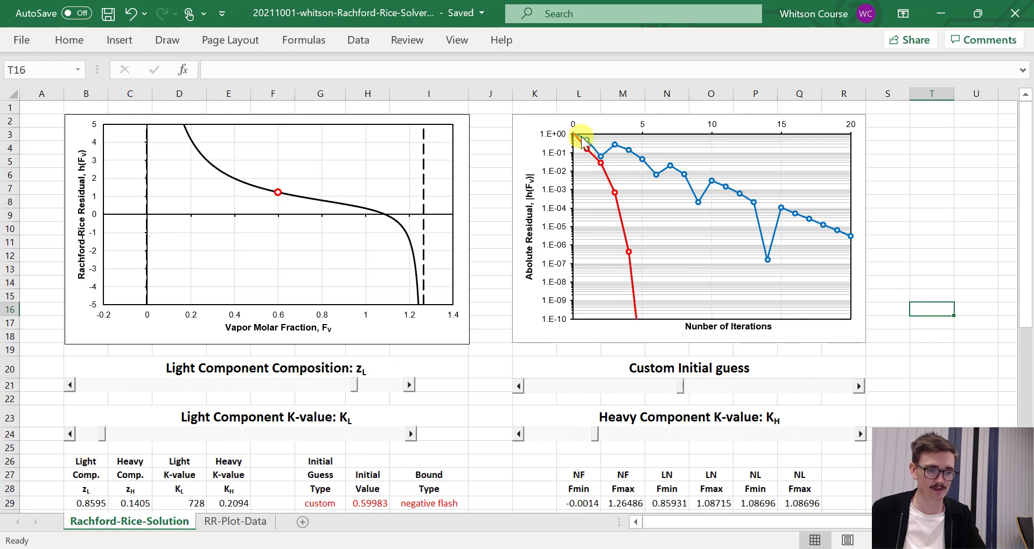
mouse_move(815, 208)
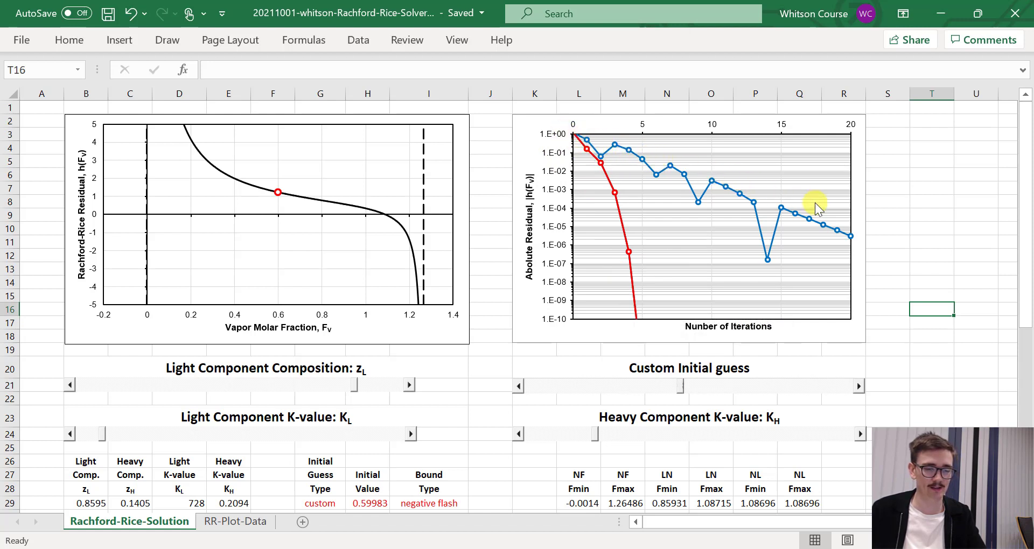
mouse_move(501, 340)
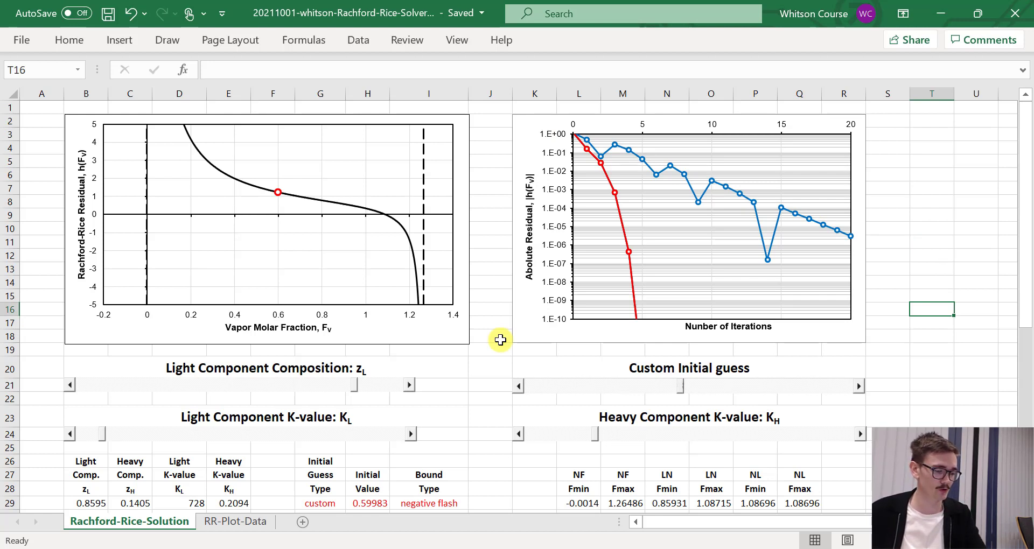
mouse_move(406, 237)
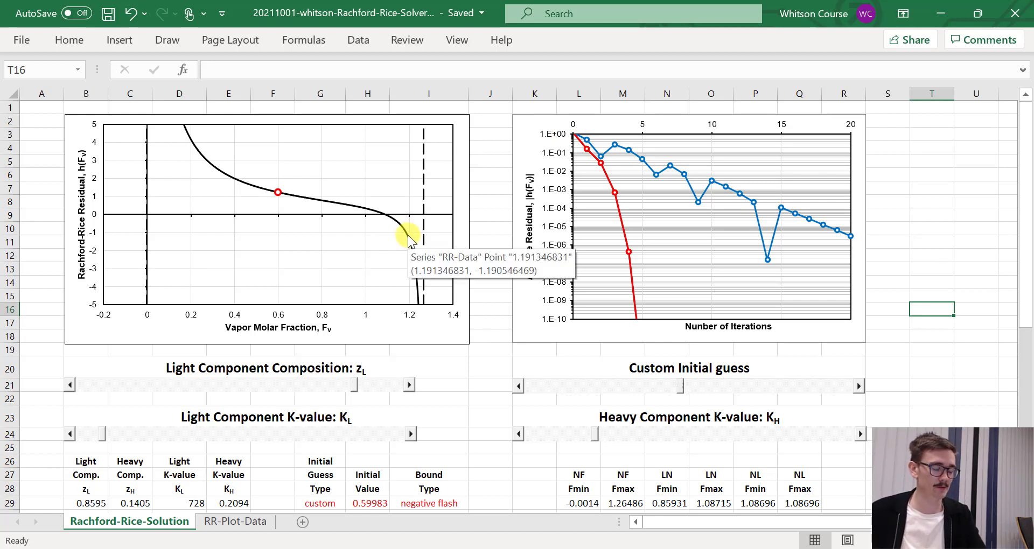
mouse_move(414, 256)
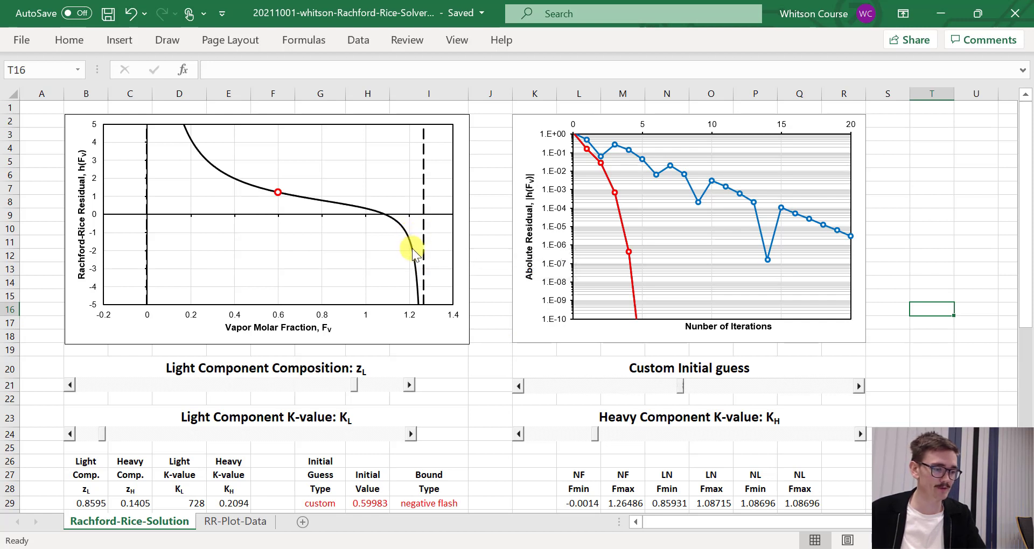
mouse_move(410, 245)
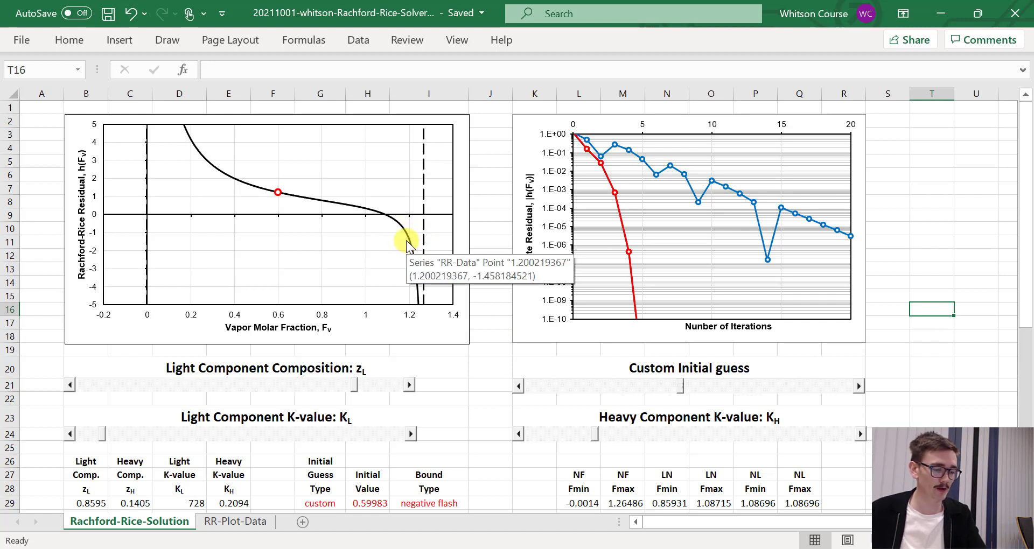
mouse_move(687, 392)
text(1)
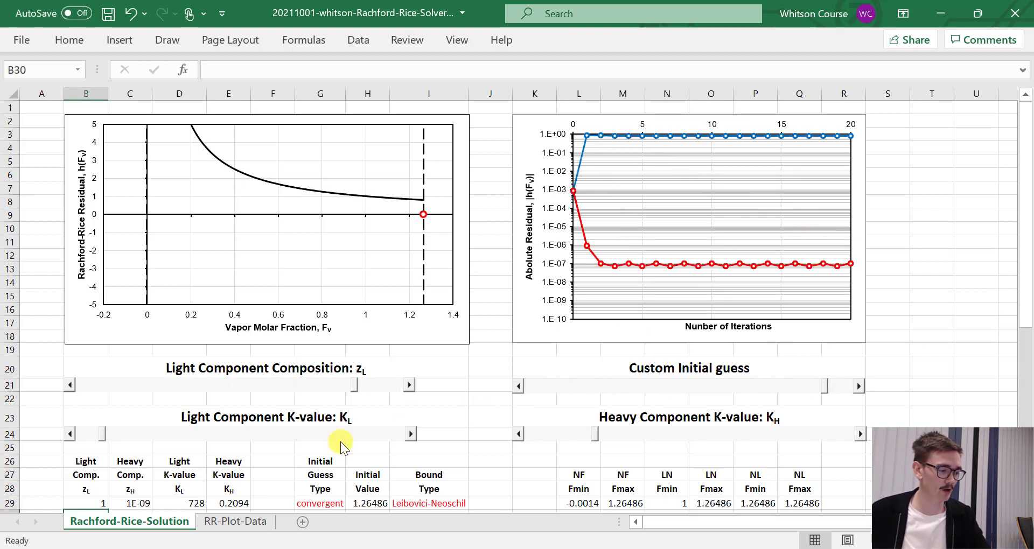
Inspect the light composition formula 1 − 1E-09 in B29 and the convergent guess in G29
click(86, 503)
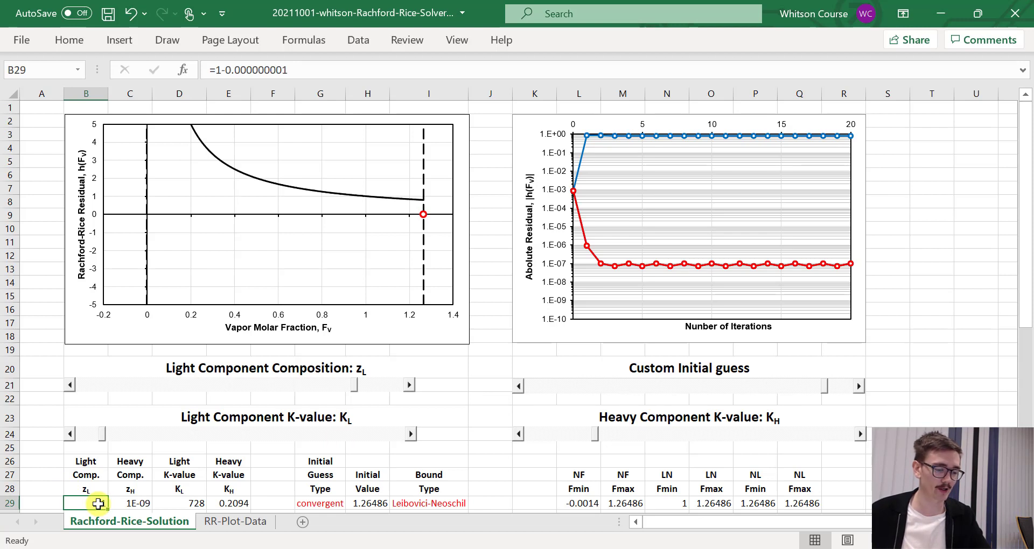
click(320, 503)
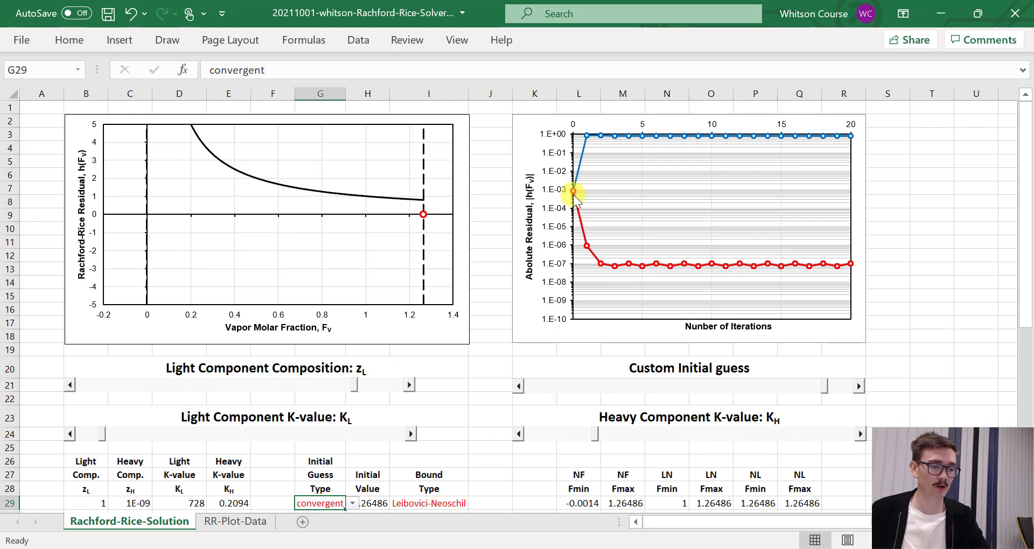
mouse_move(574, 191)
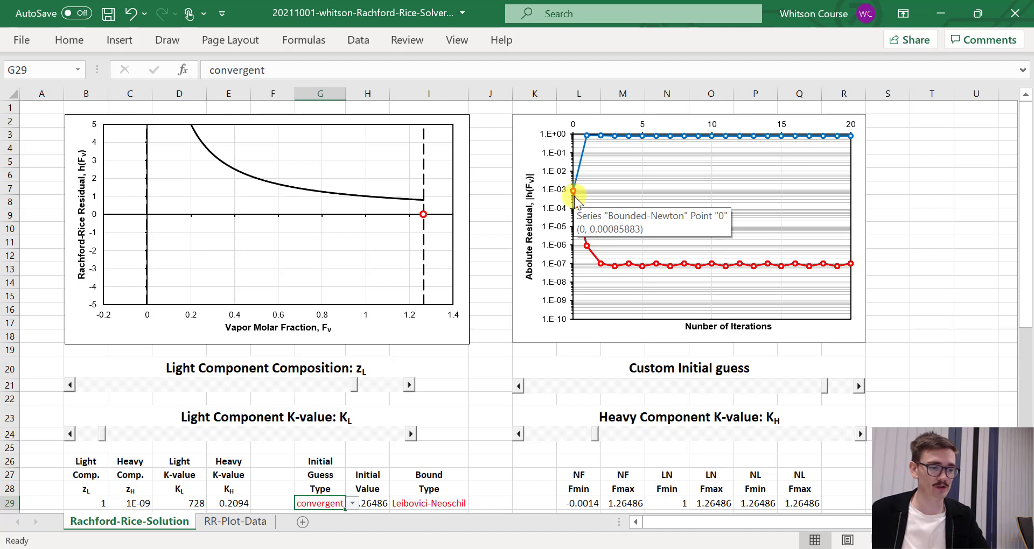
mouse_move(600, 266)
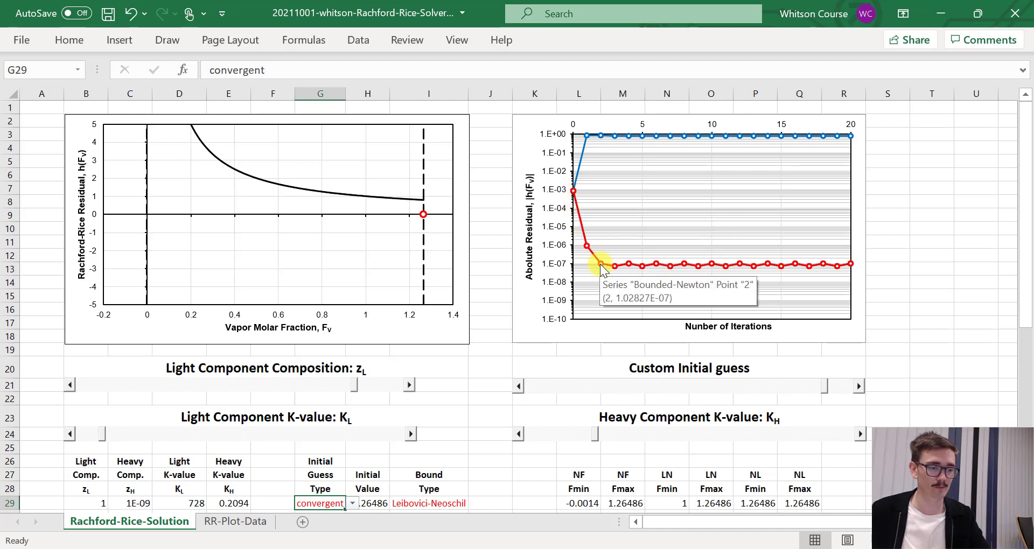